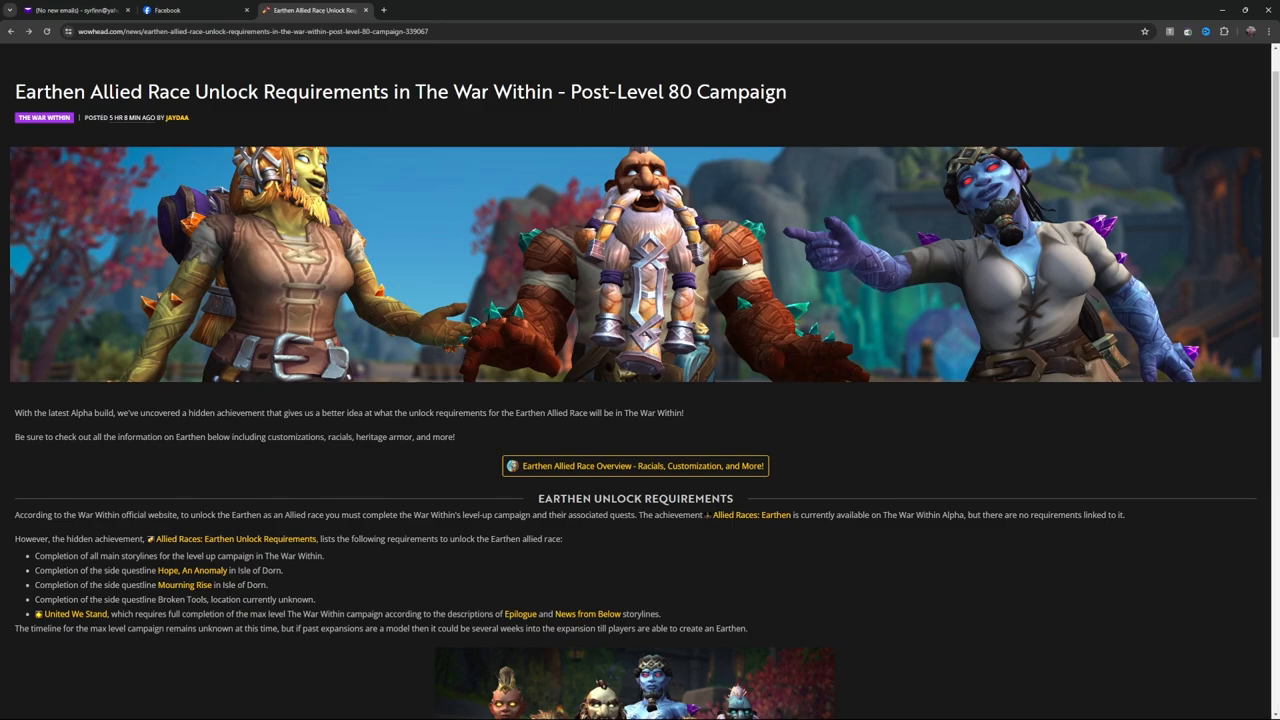
pyautogui.moveTo(248, 412)
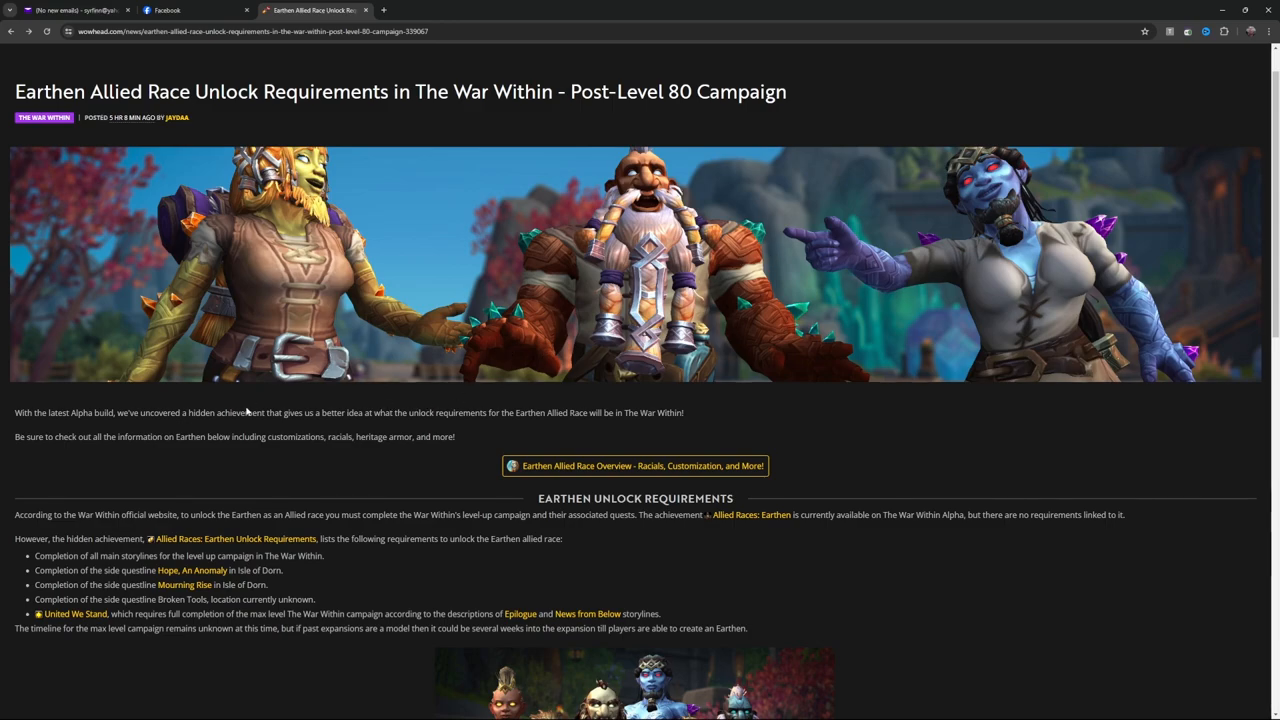
pyautogui.moveTo(148, 424)
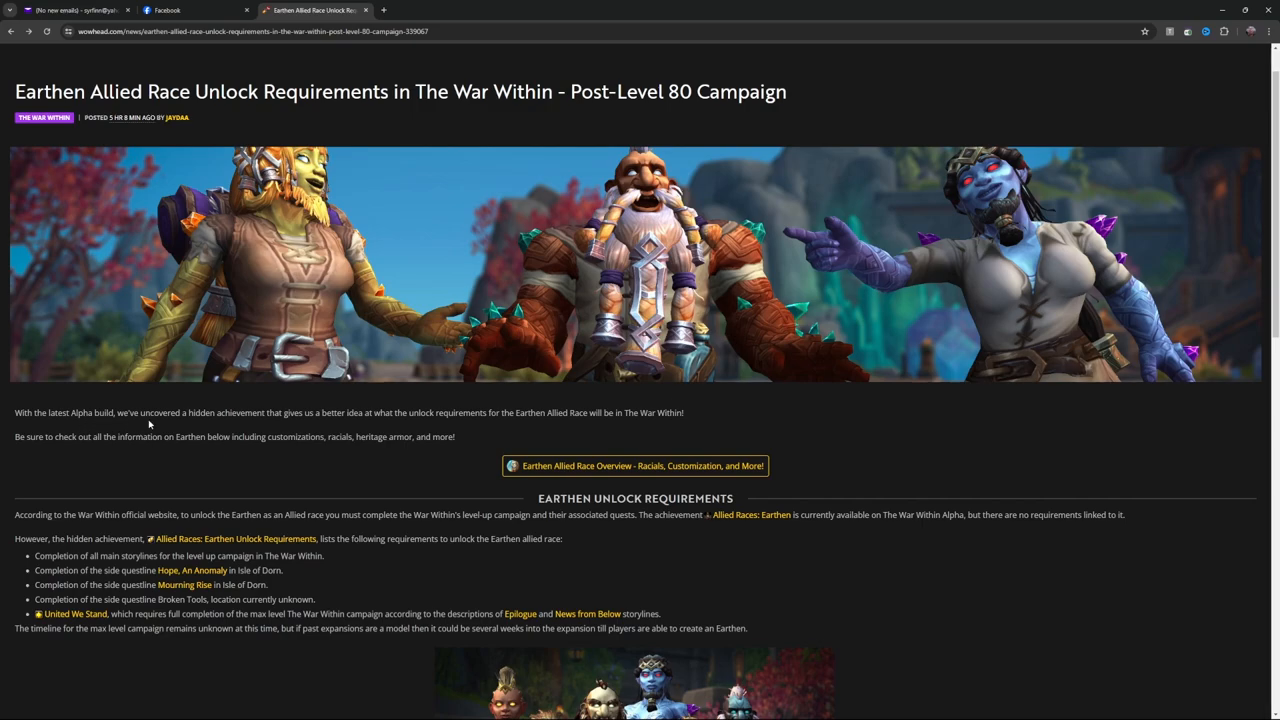
pyautogui.moveTo(336, 424)
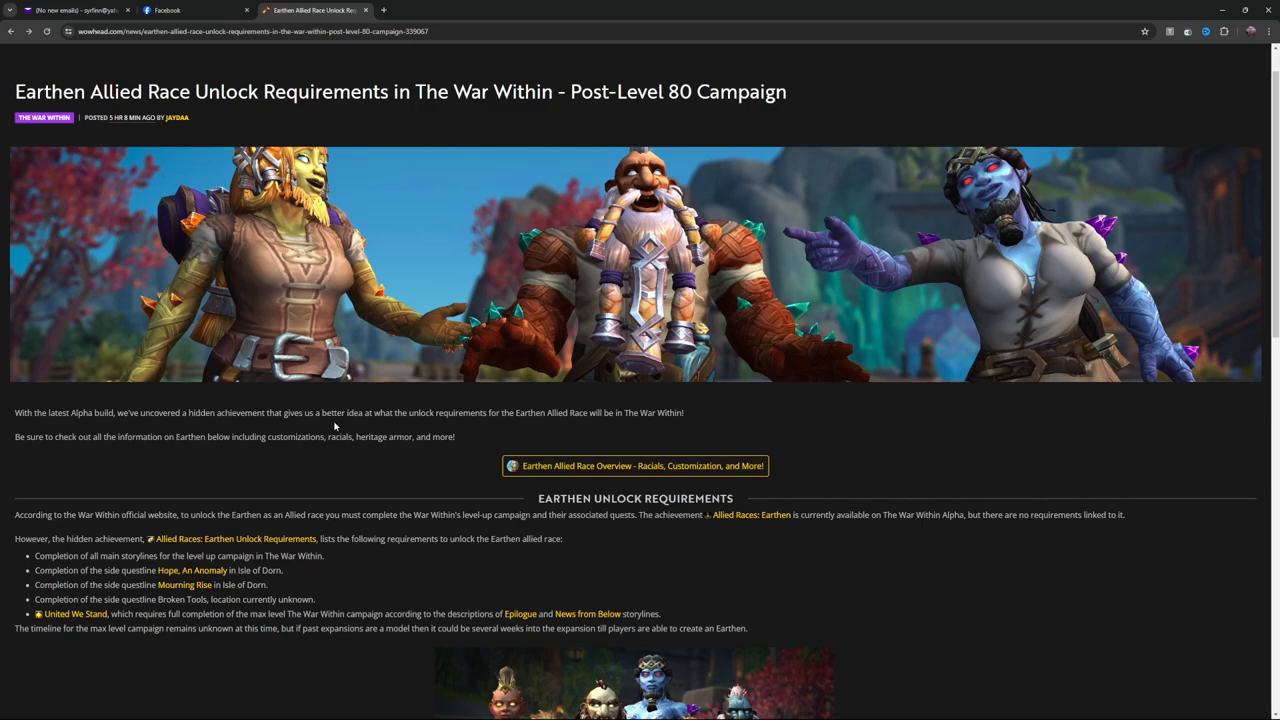
pyautogui.moveTo(452, 424)
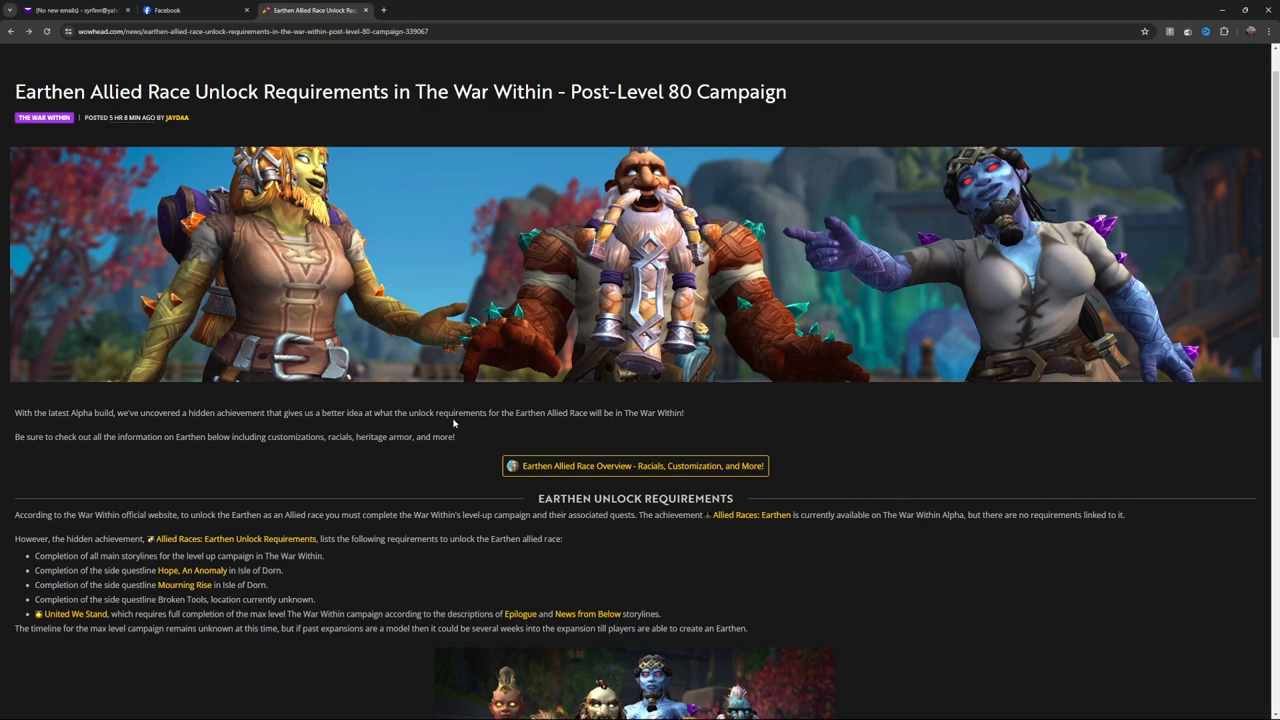
pyautogui.moveTo(644, 424)
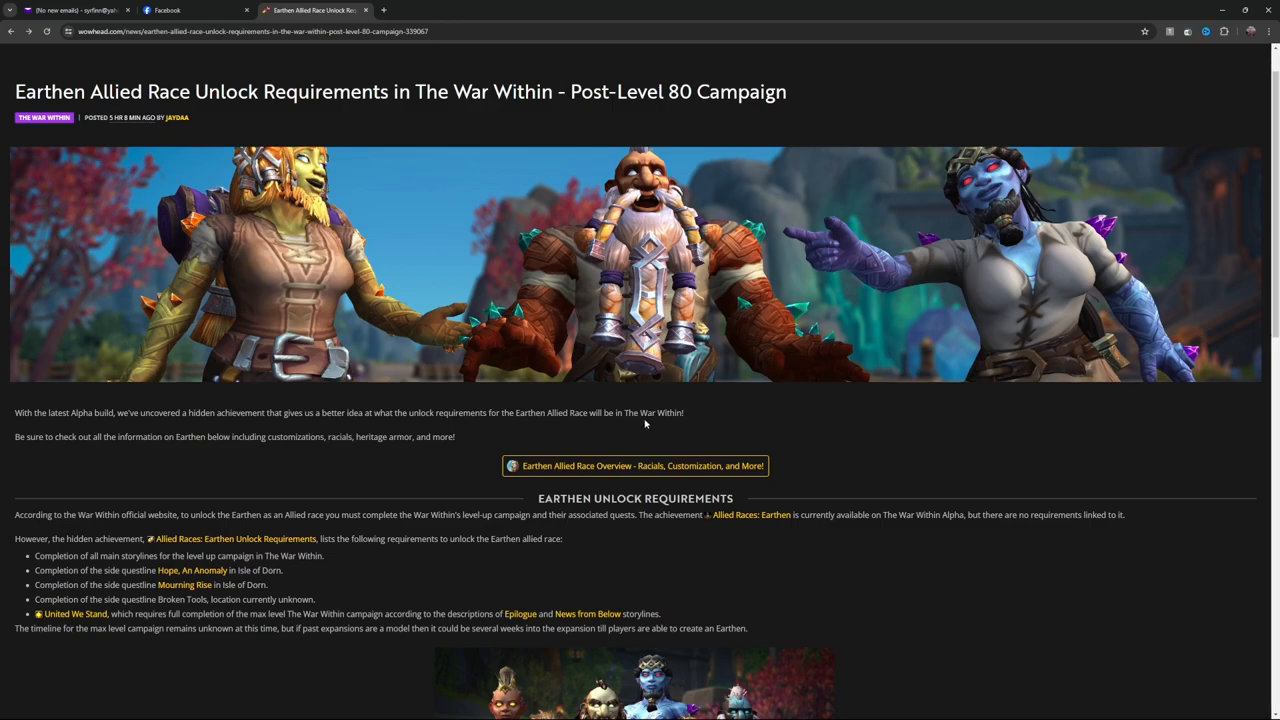
pyautogui.moveTo(680, 424)
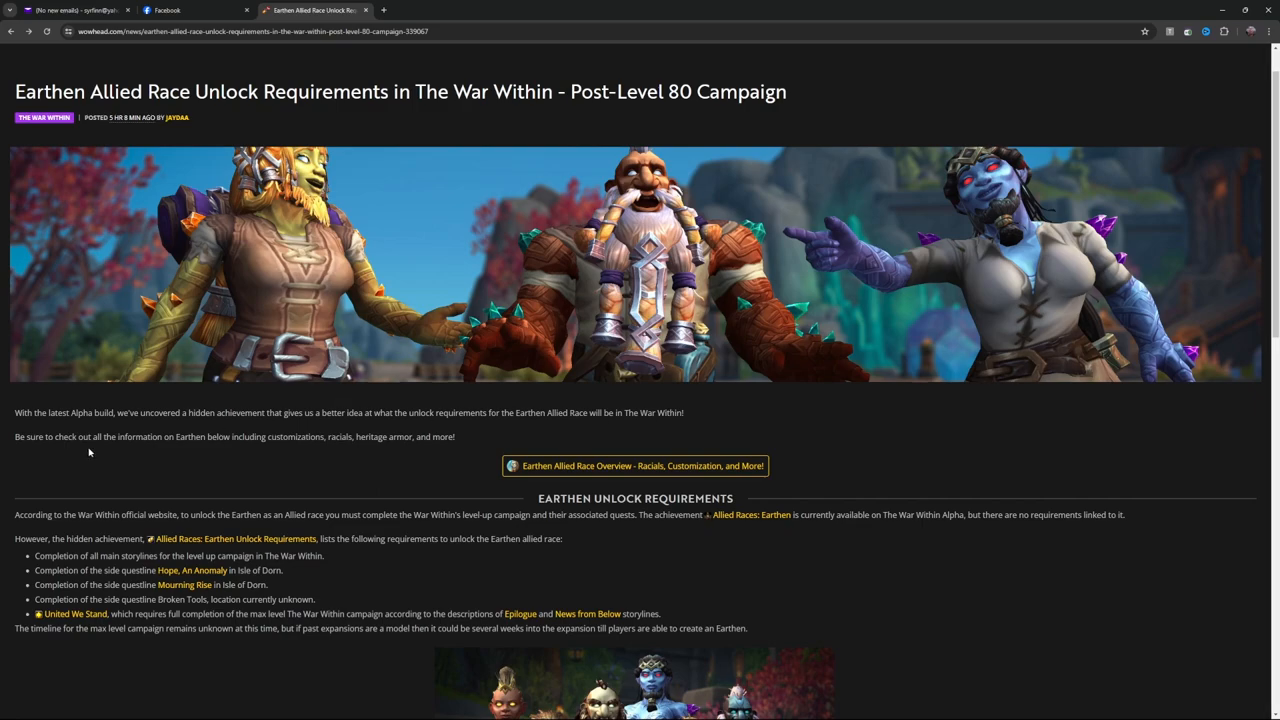
pyautogui.moveTo(248, 448)
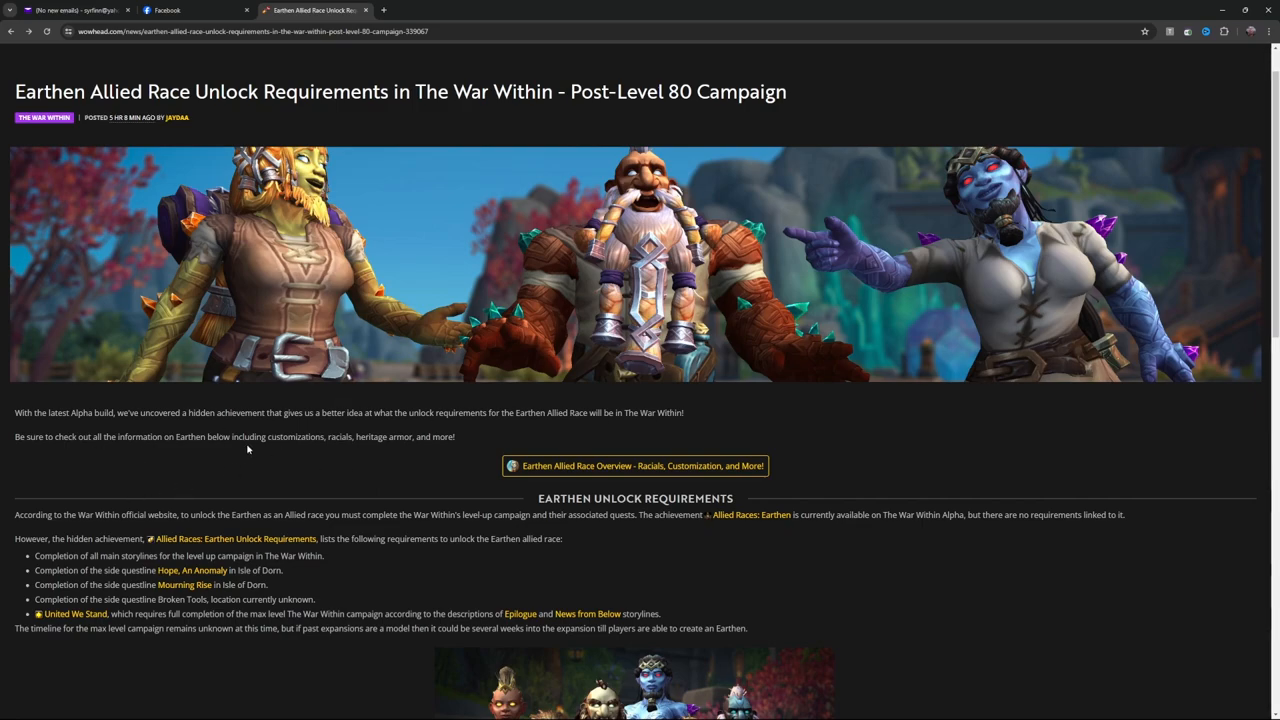
pyautogui.moveTo(388, 446)
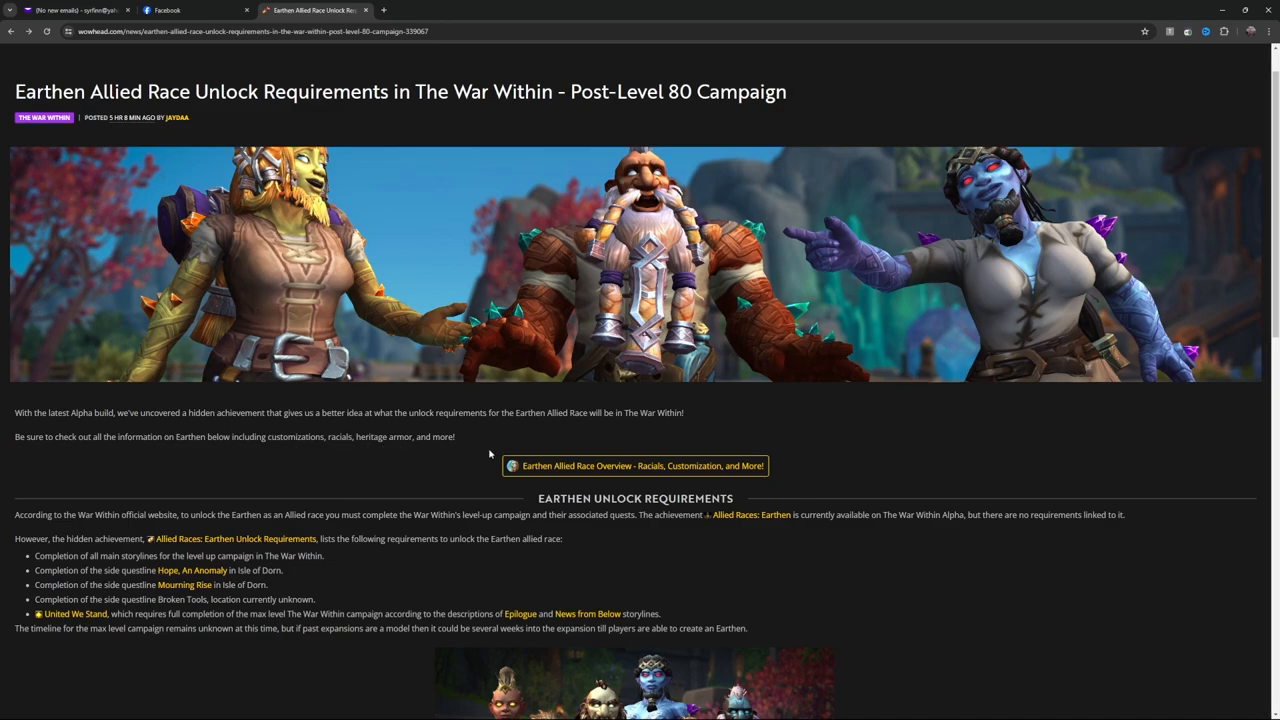
pyautogui.moveTo(168, 474)
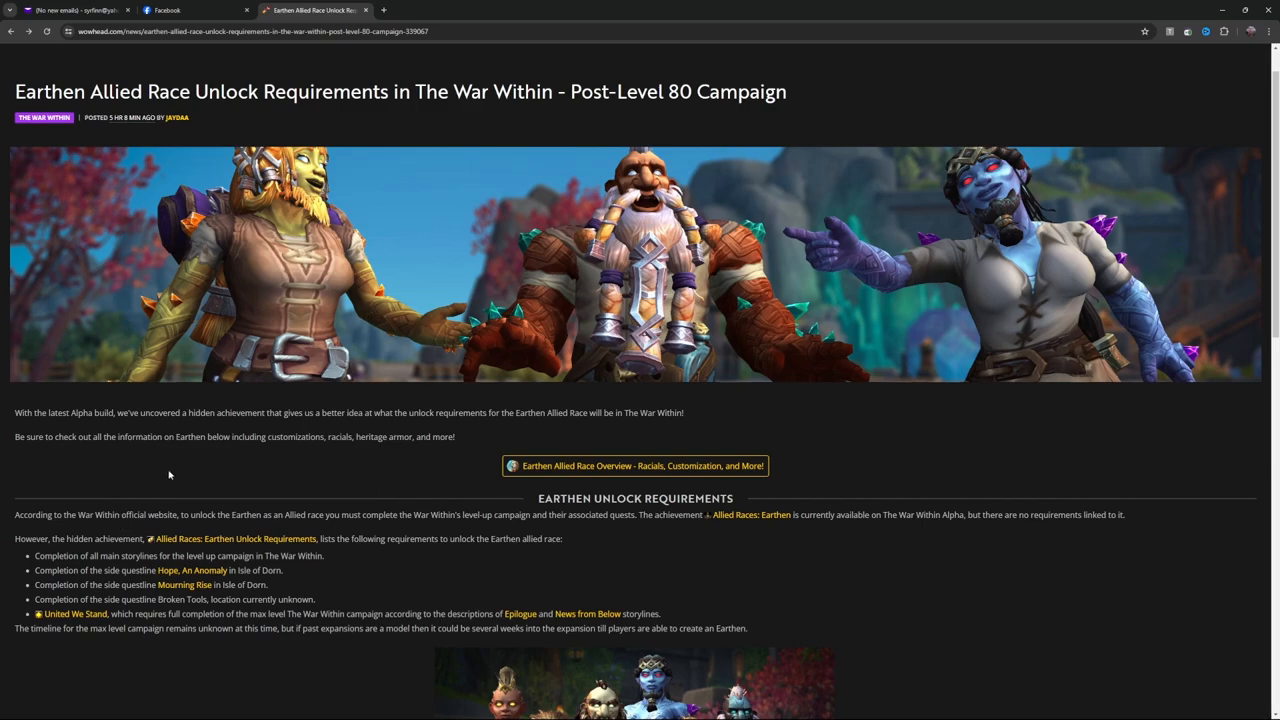
pyautogui.scroll(-3)
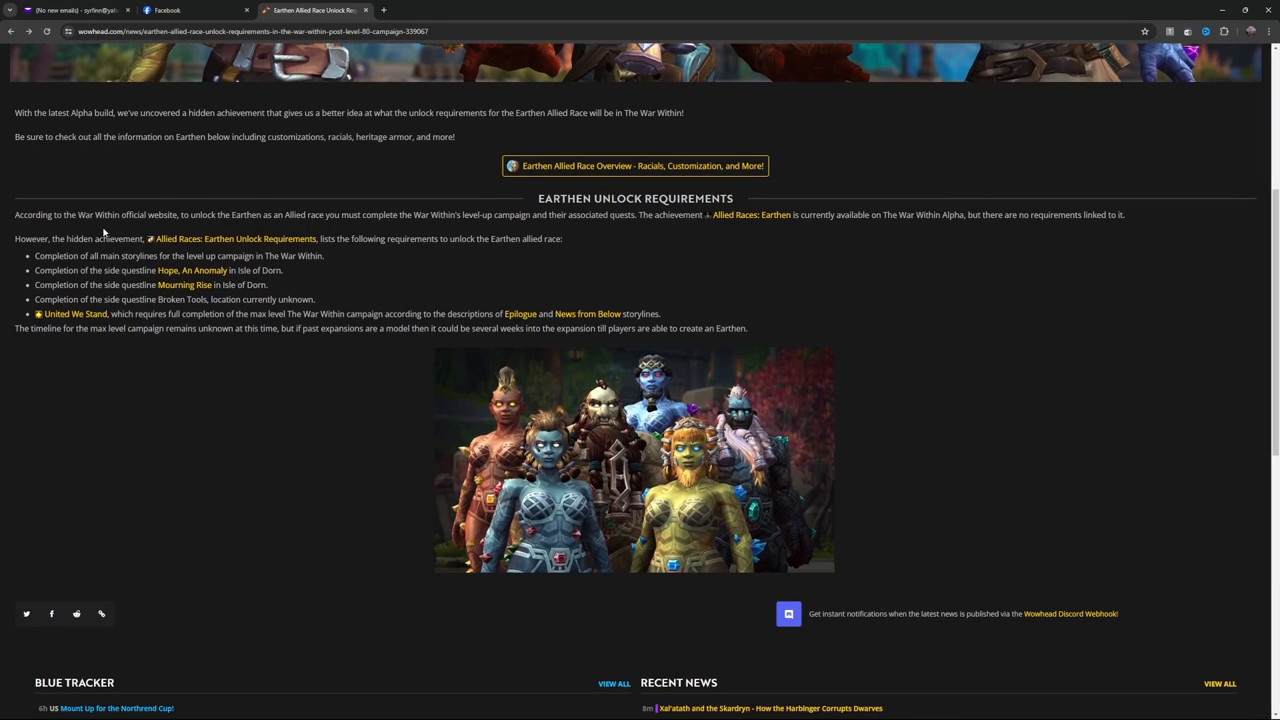
pyautogui.moveTo(216, 232)
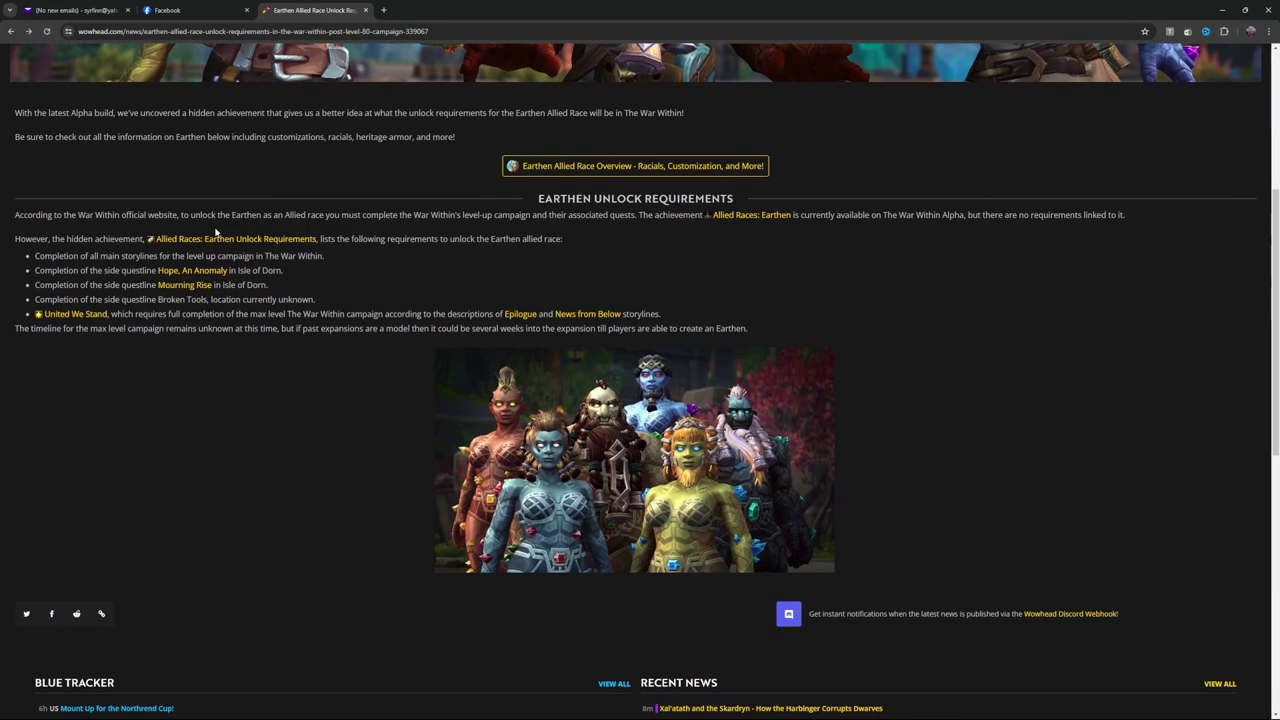
pyautogui.moveTo(364, 224)
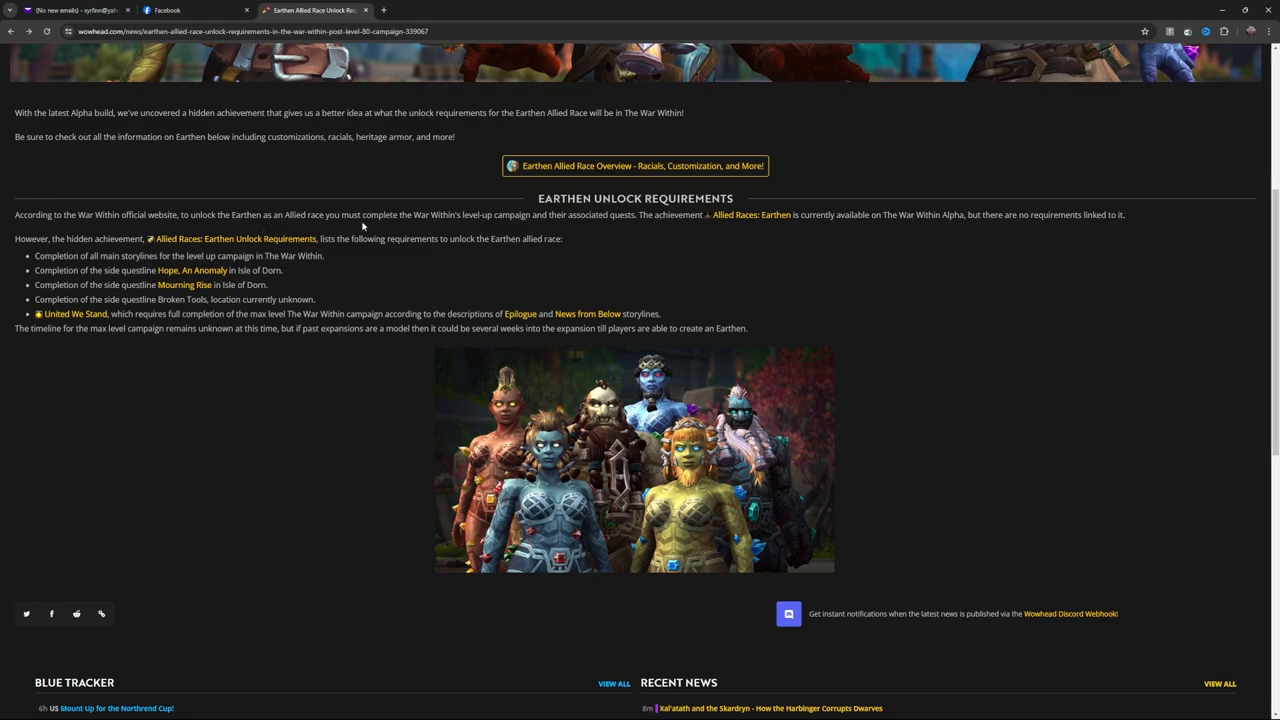
pyautogui.moveTo(548, 228)
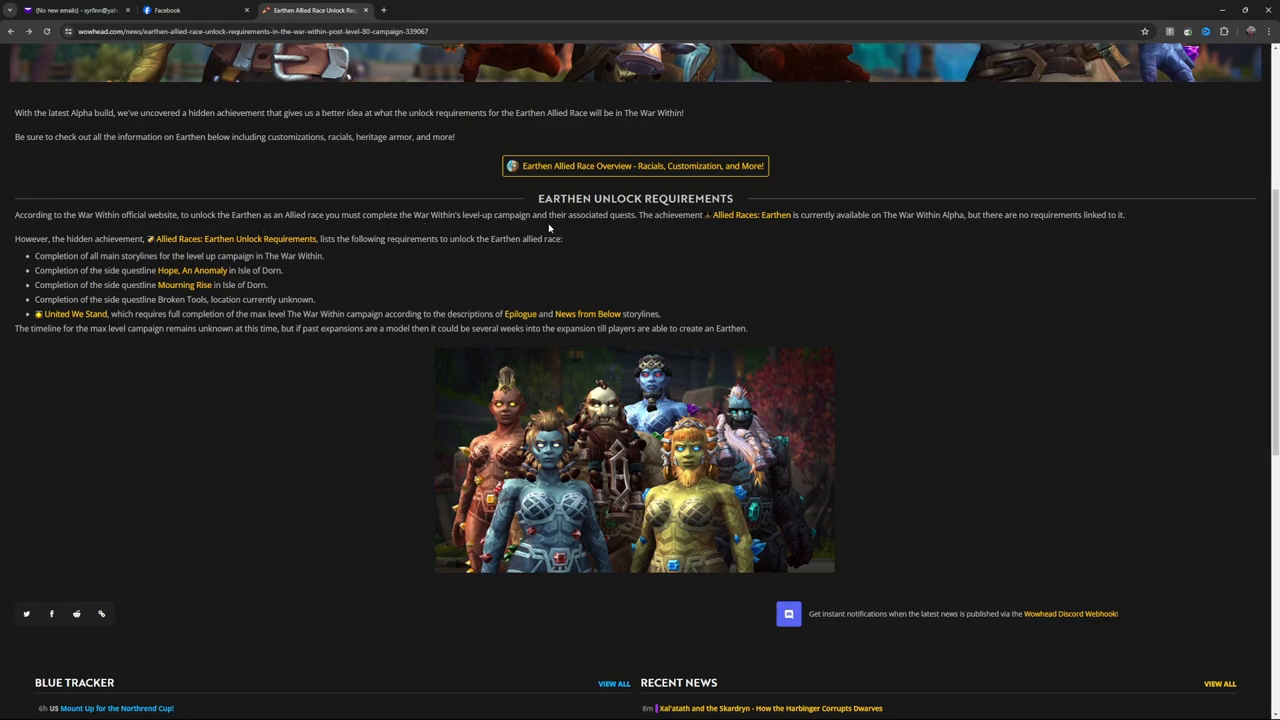
pyautogui.moveTo(650, 228)
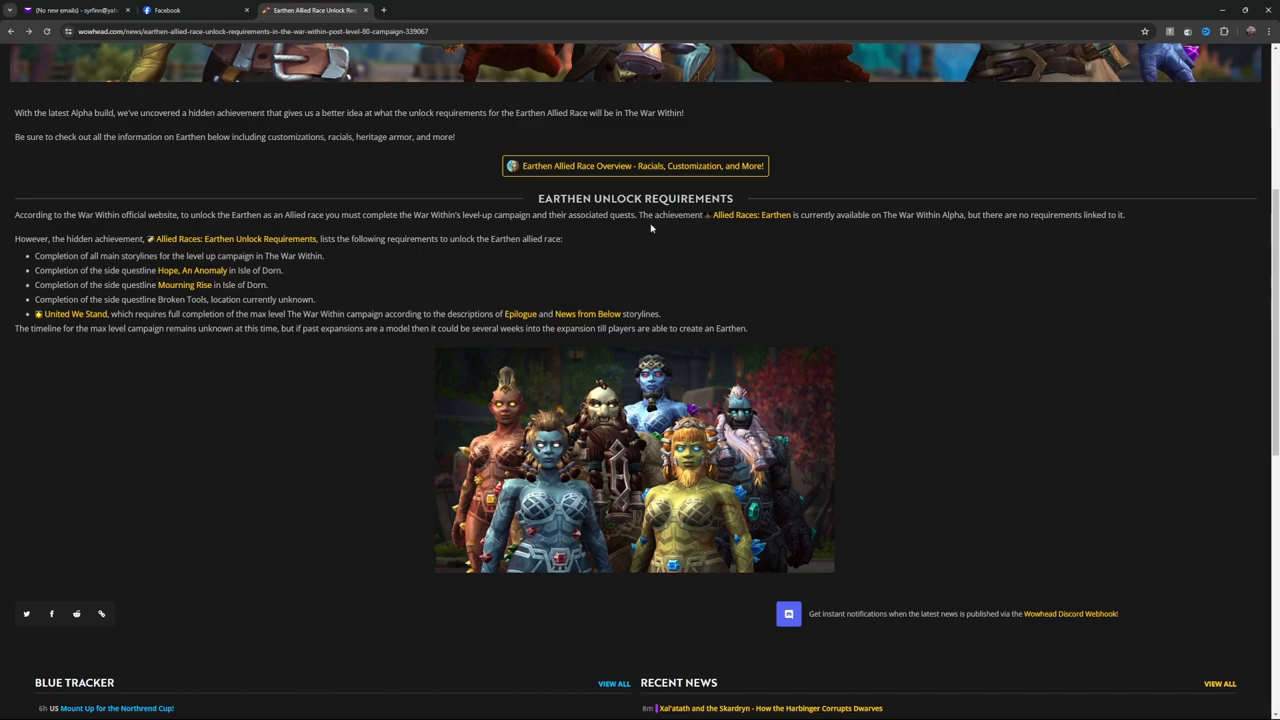
pyautogui.moveTo(786, 228)
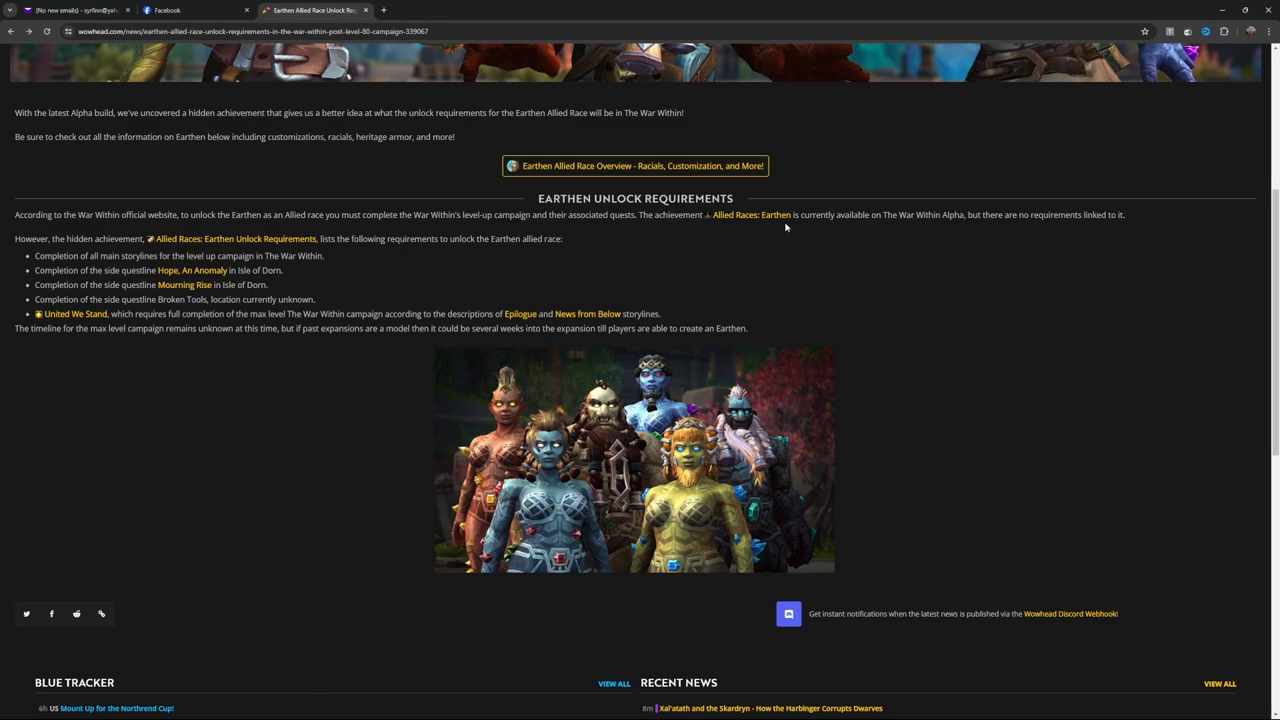
pyautogui.moveTo(992, 232)
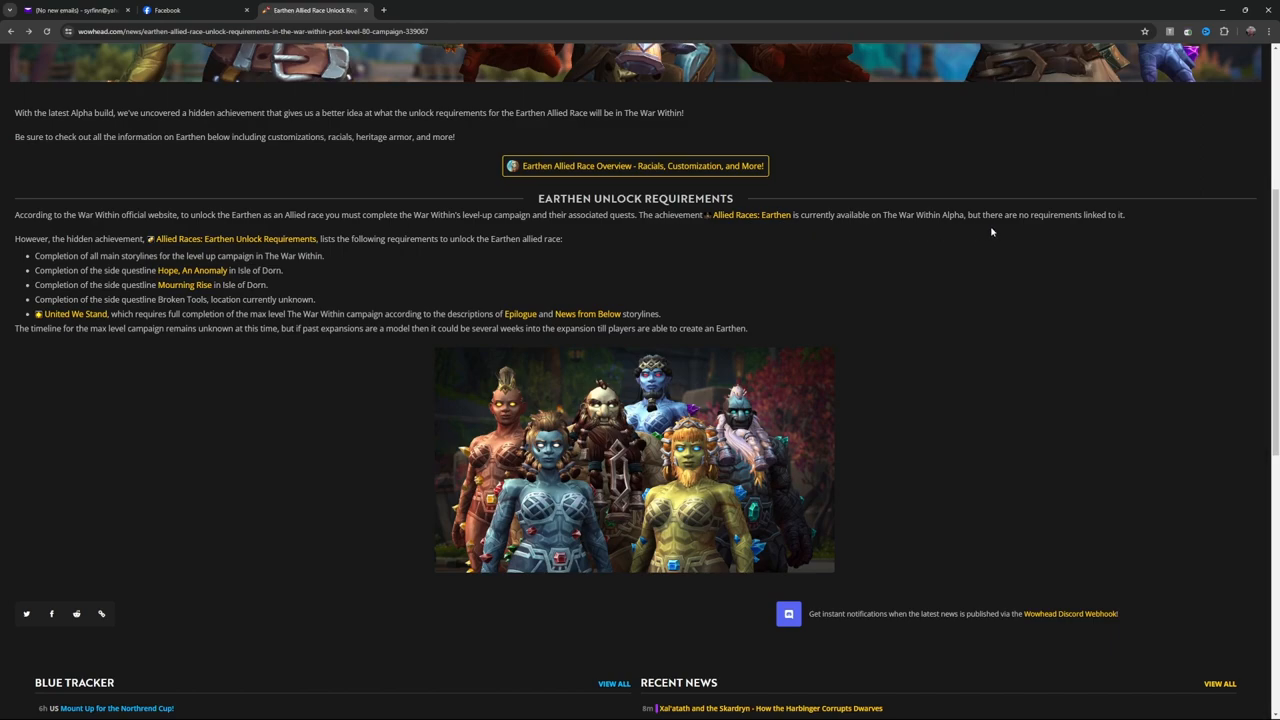
pyautogui.moveTo(150, 252)
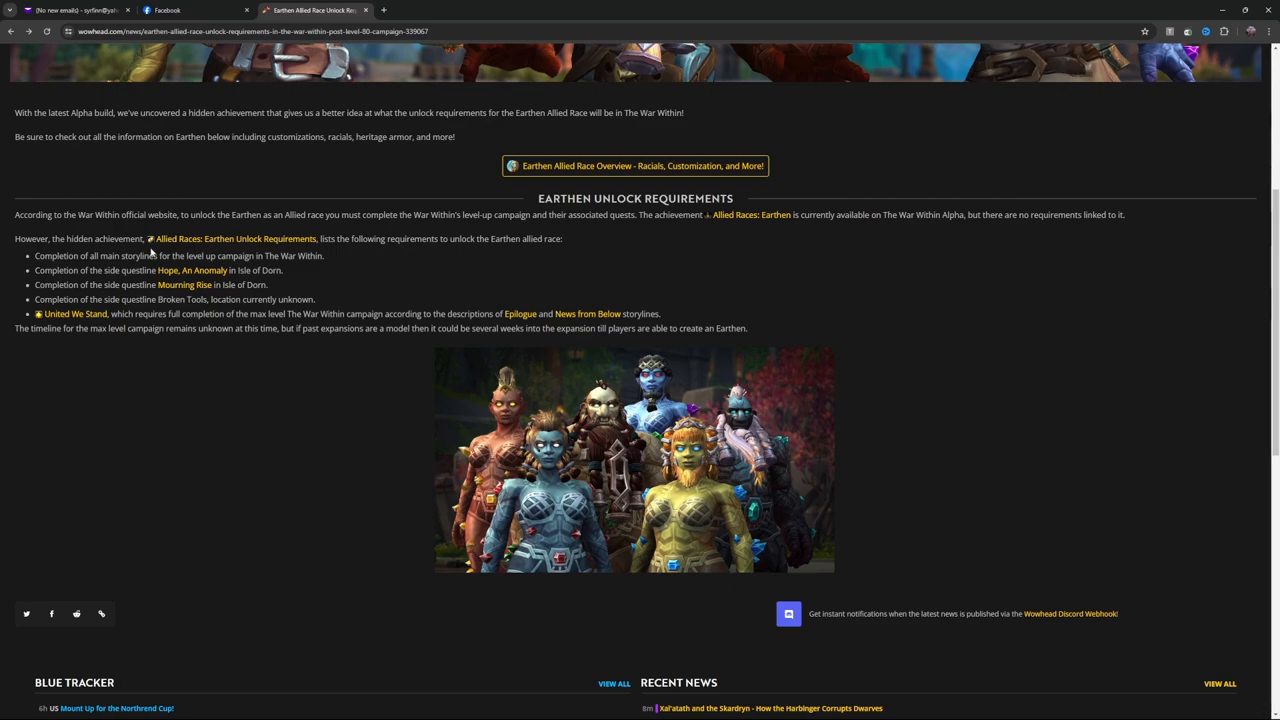
pyautogui.moveTo(210, 252)
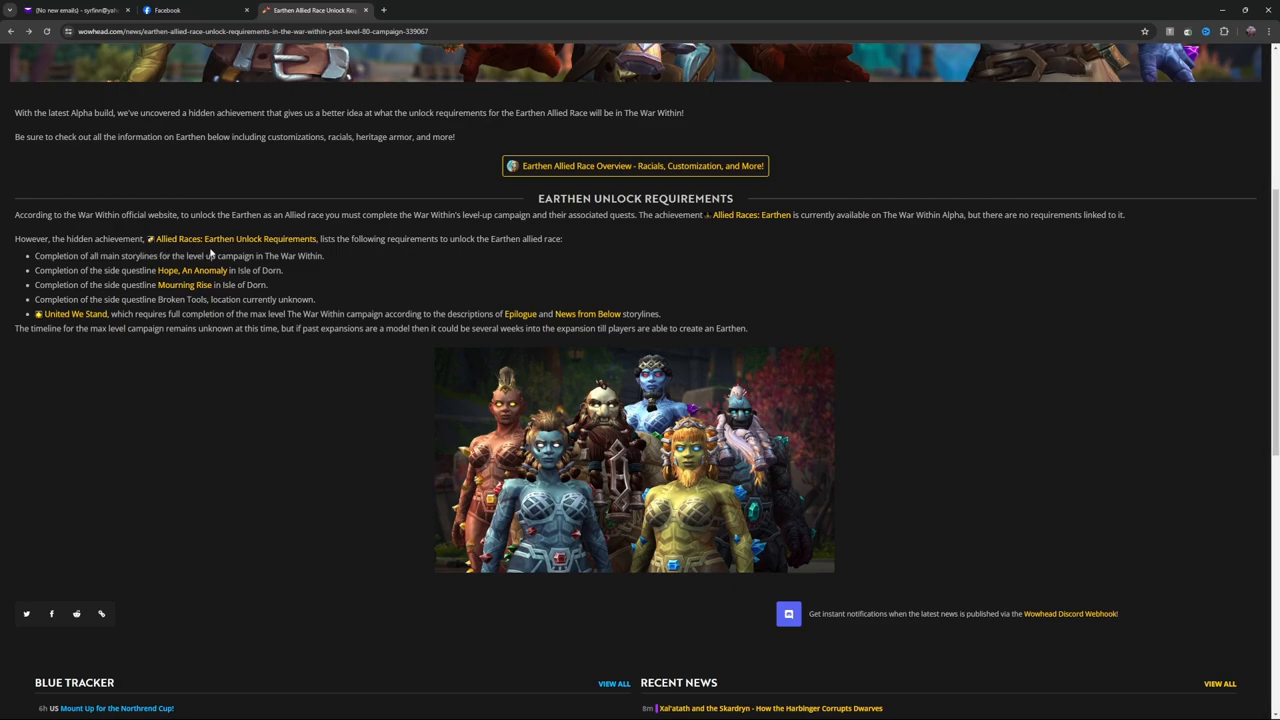
pyautogui.moveTo(376, 252)
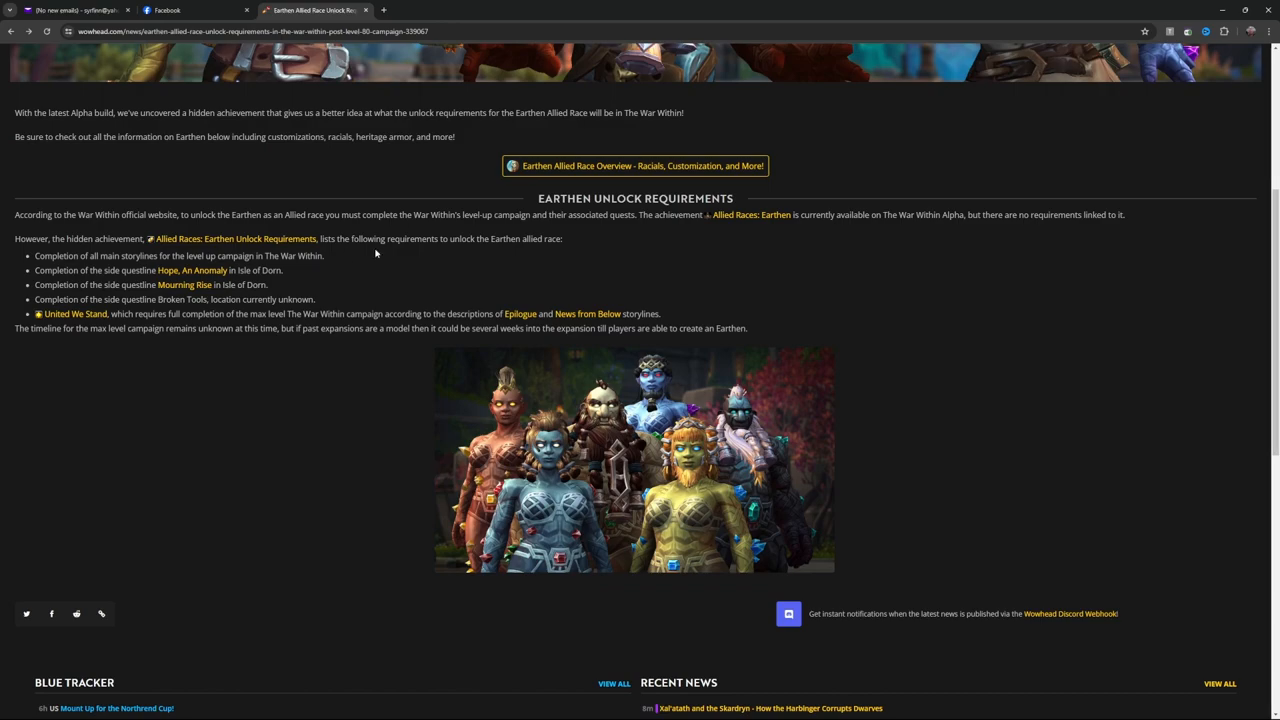
pyautogui.moveTo(556, 260)
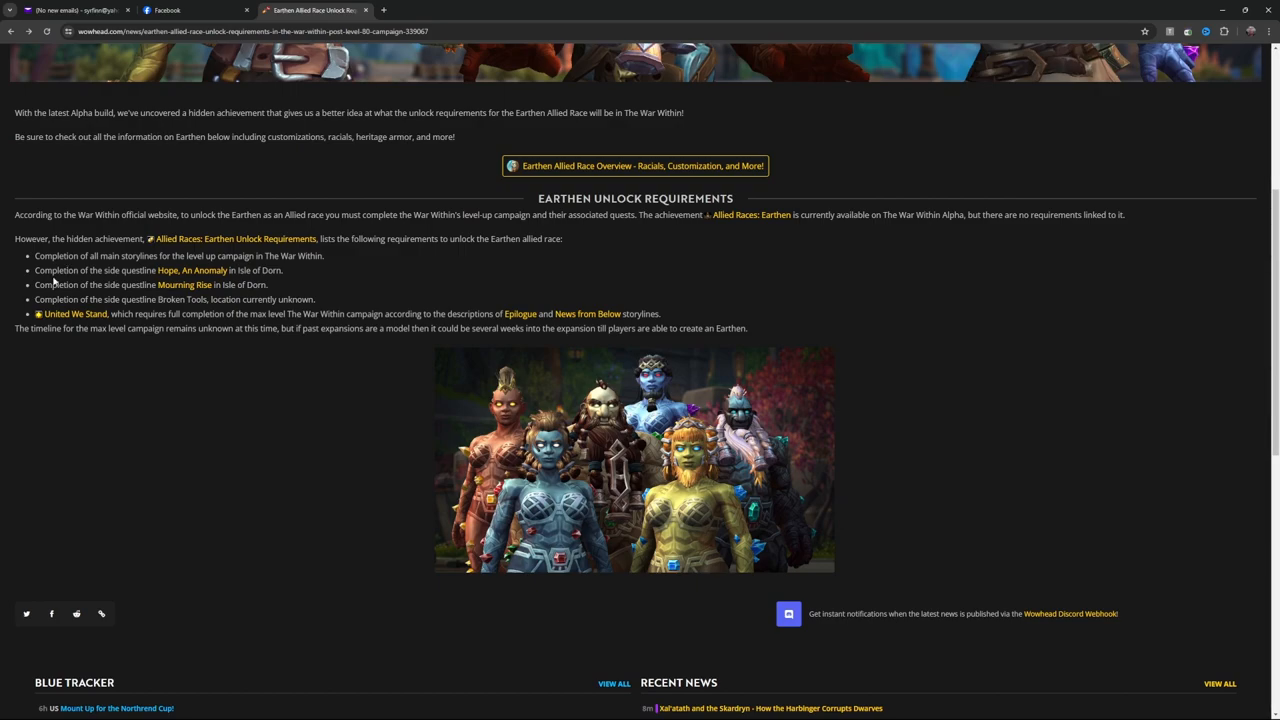
pyautogui.moveTo(256, 284)
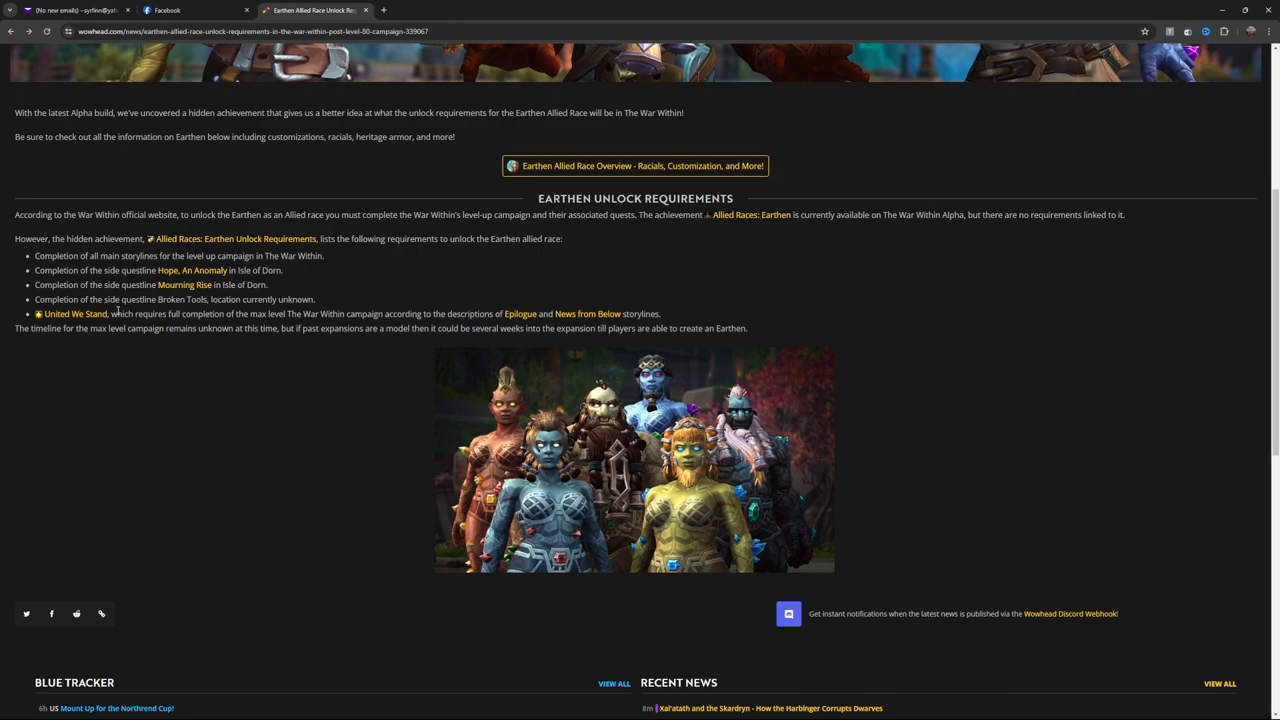
pyautogui.moveTo(196, 328)
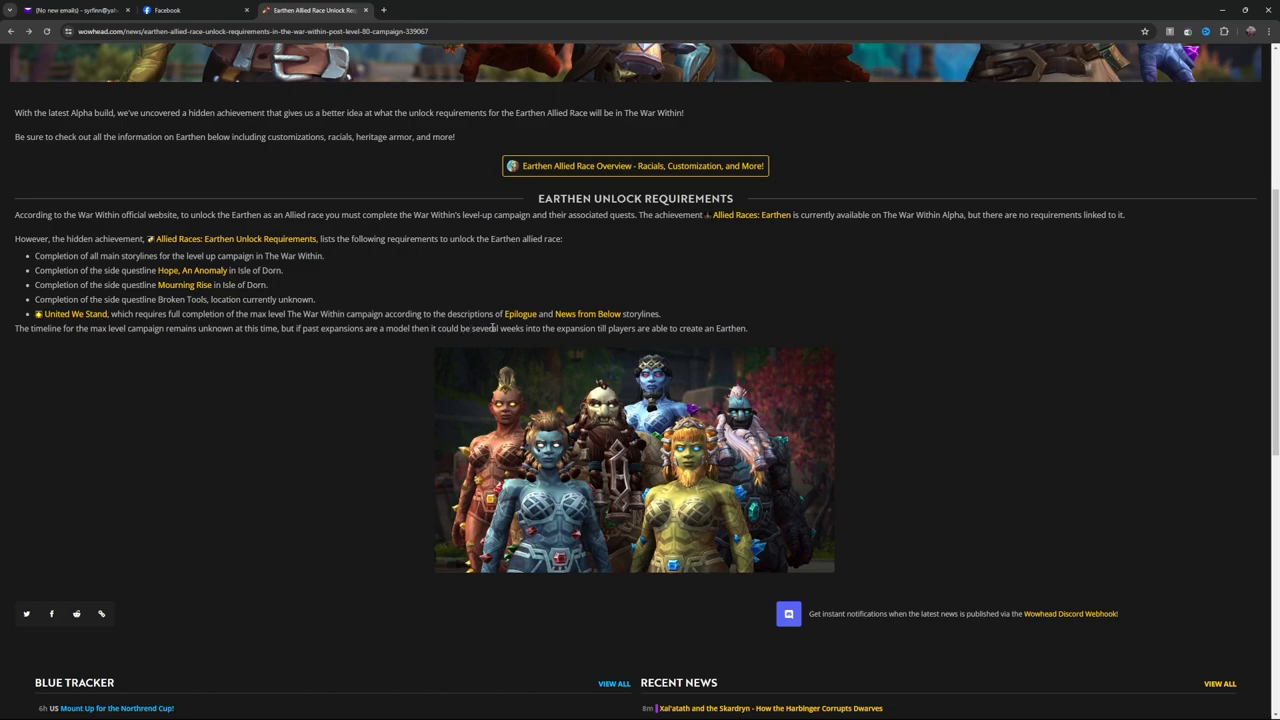
pyautogui.moveTo(442, 348)
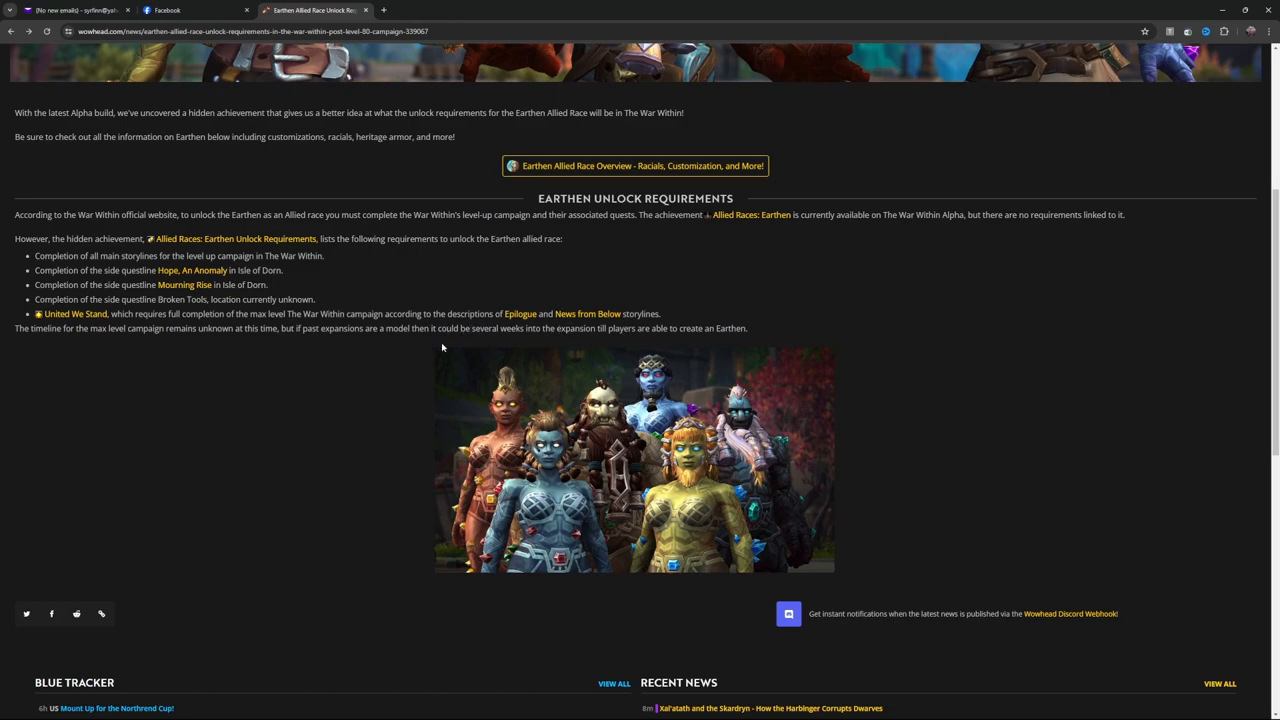
pyautogui.moveTo(128, 340)
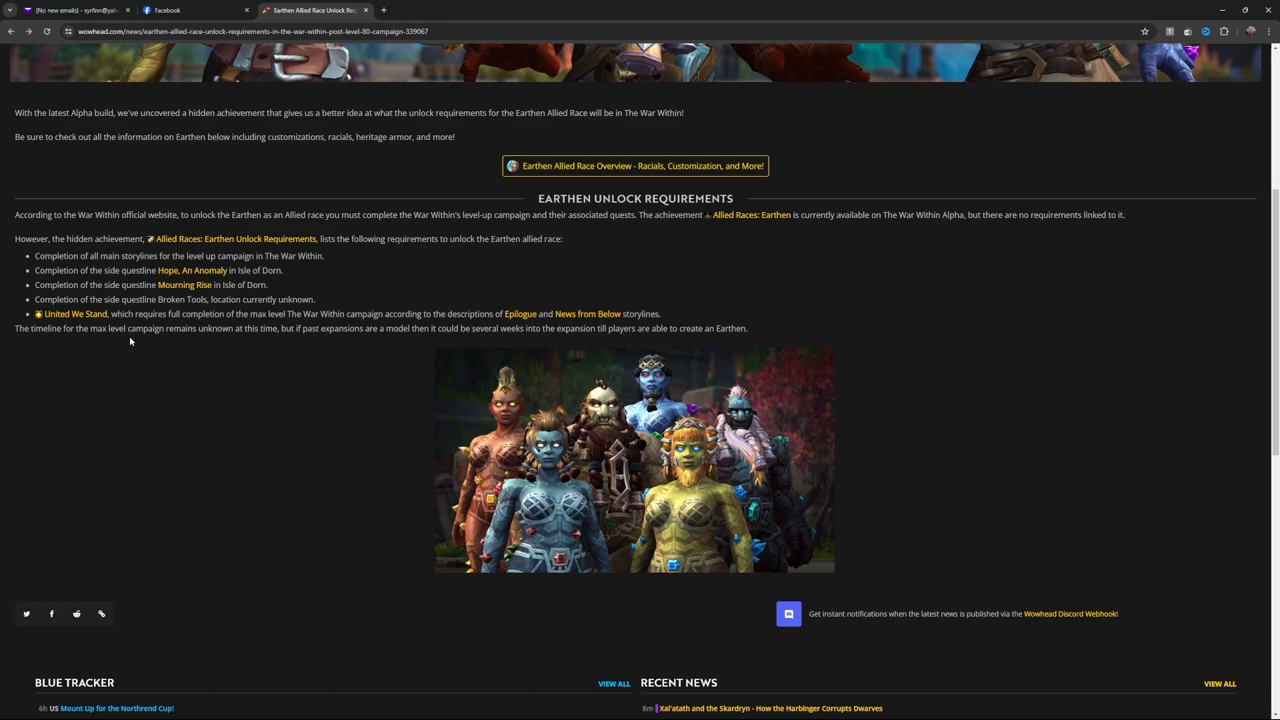
pyautogui.moveTo(290, 348)
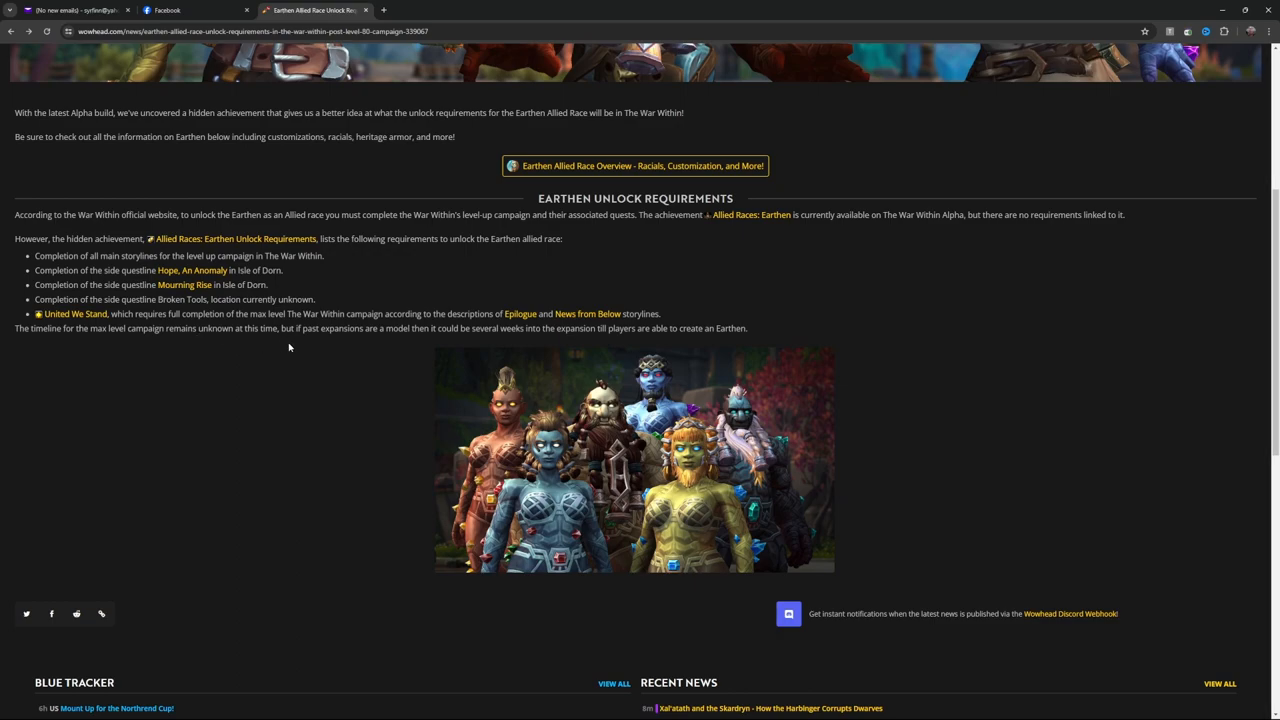
pyautogui.moveTo(450, 348)
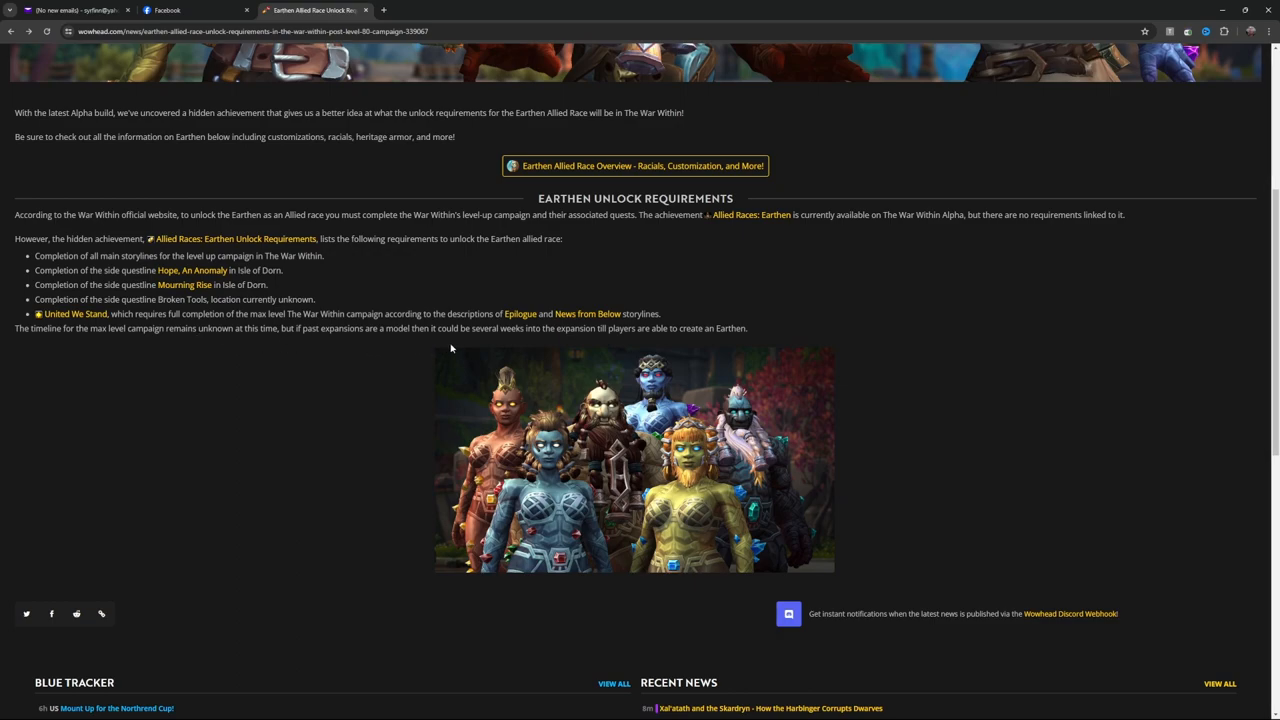
pyautogui.moveTo(716, 344)
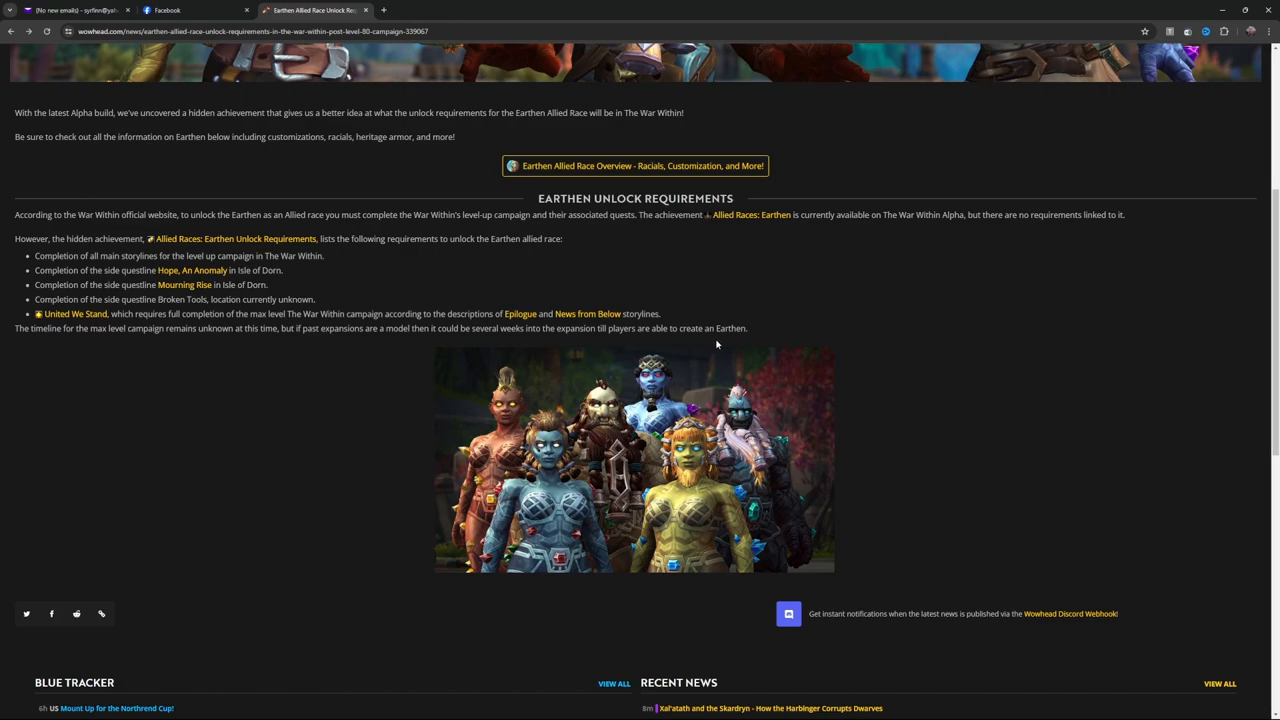
pyautogui.moveTo(768, 344)
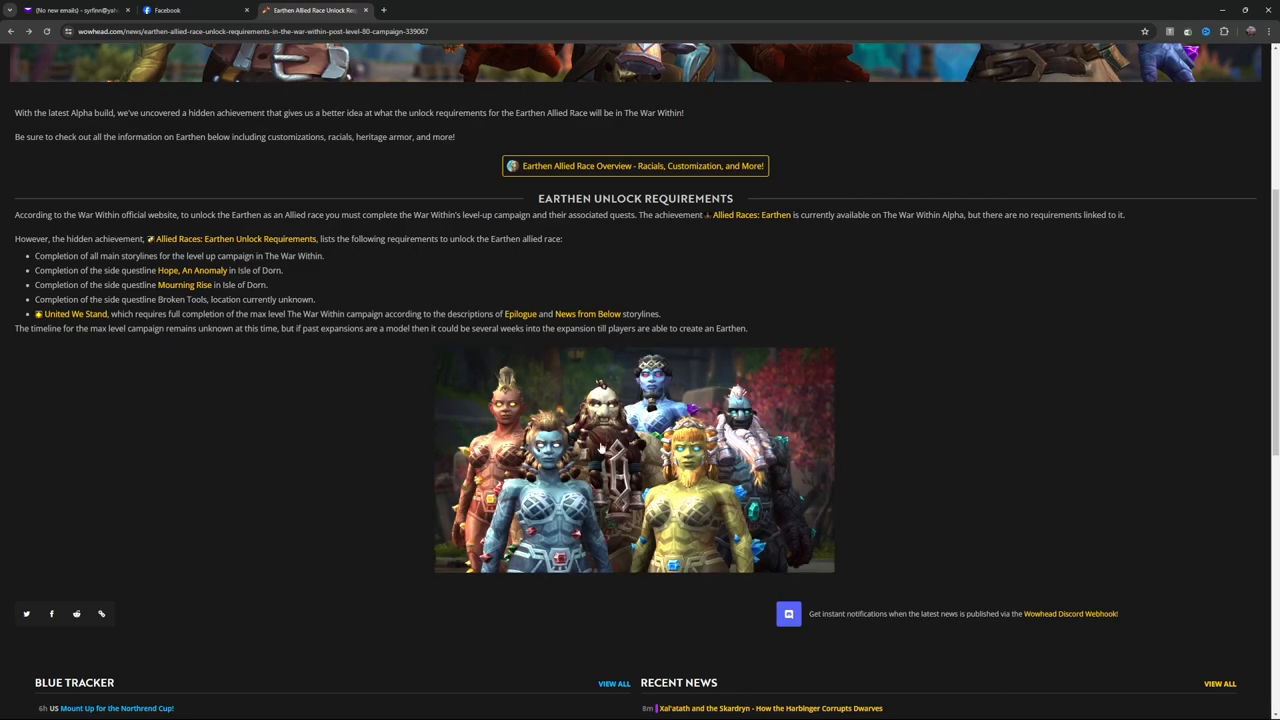
pyautogui.moveTo(420, 456)
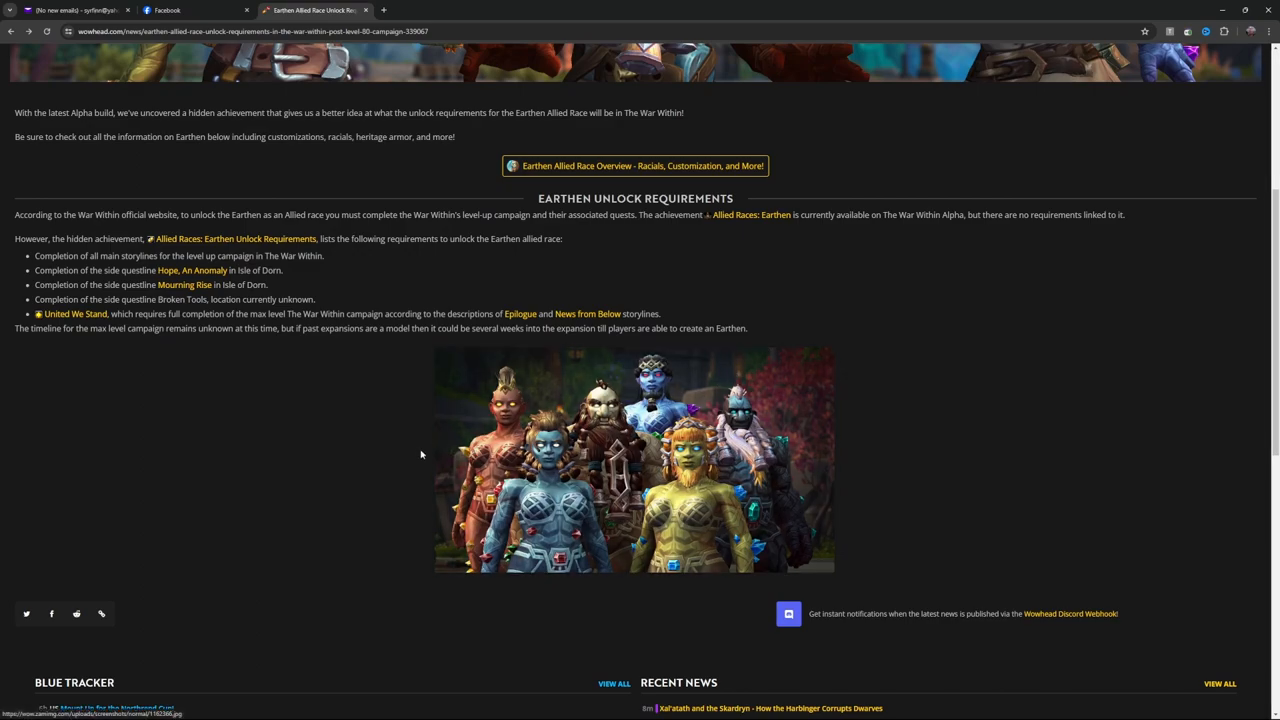